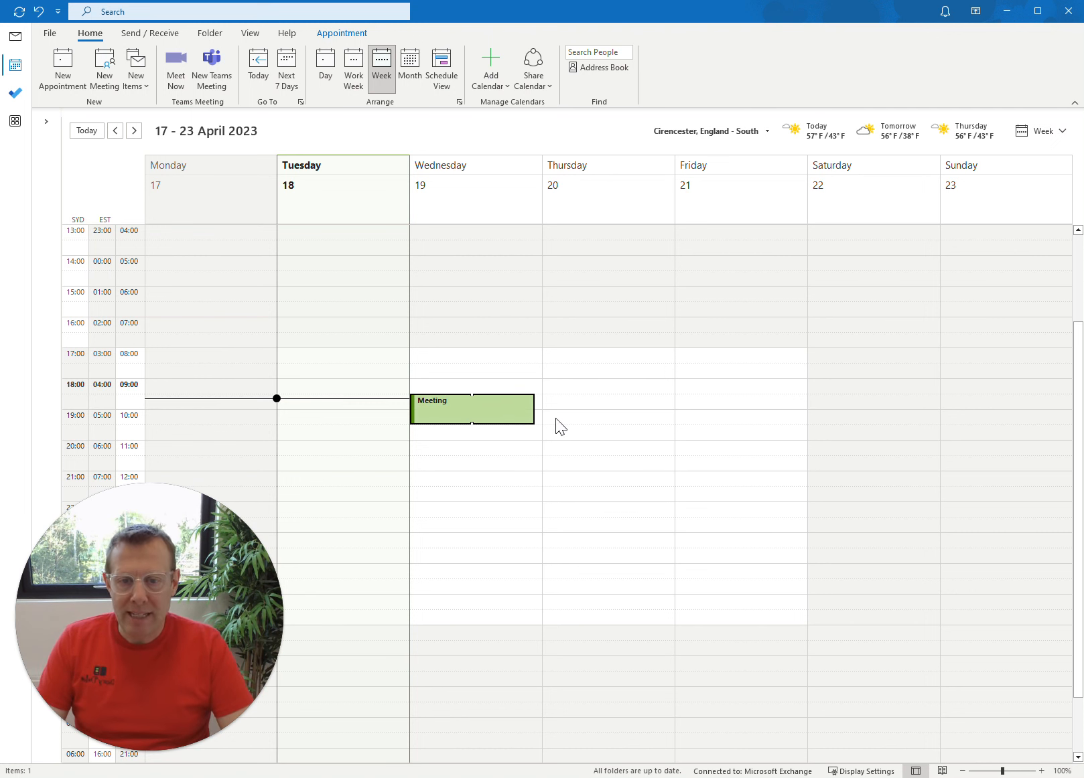
Step: Reach the Add-Ins for Outlook store from the File account page
right_click(472, 408)
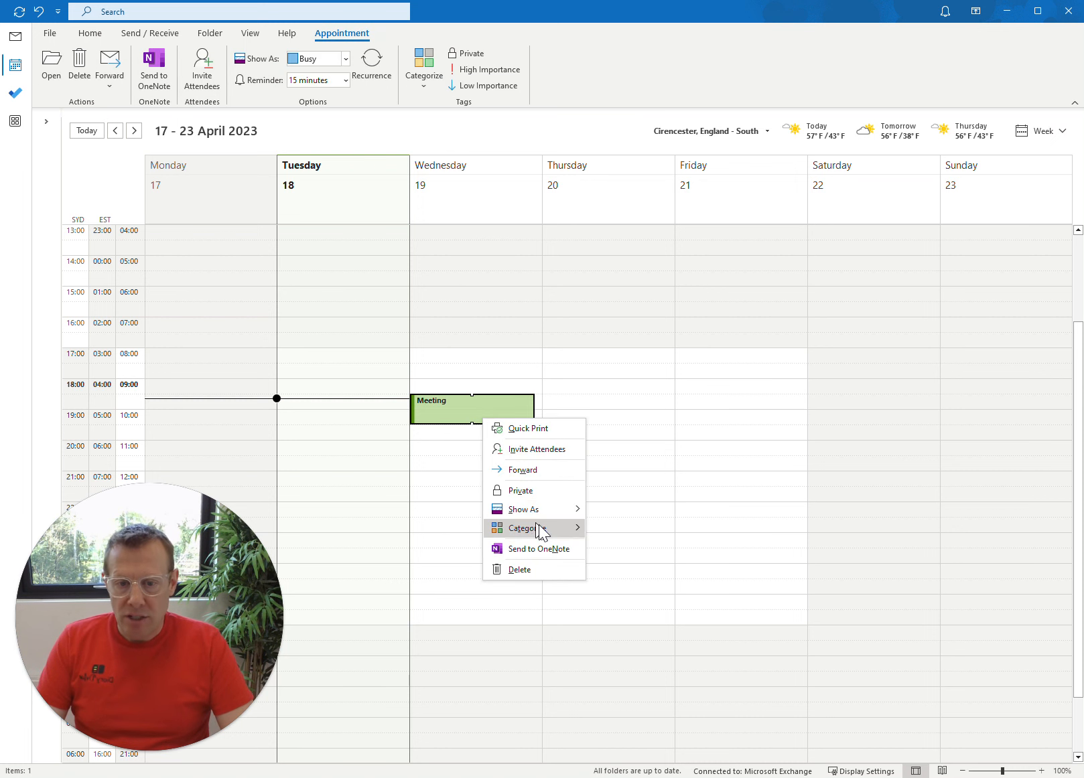
mouse_move(535, 528)
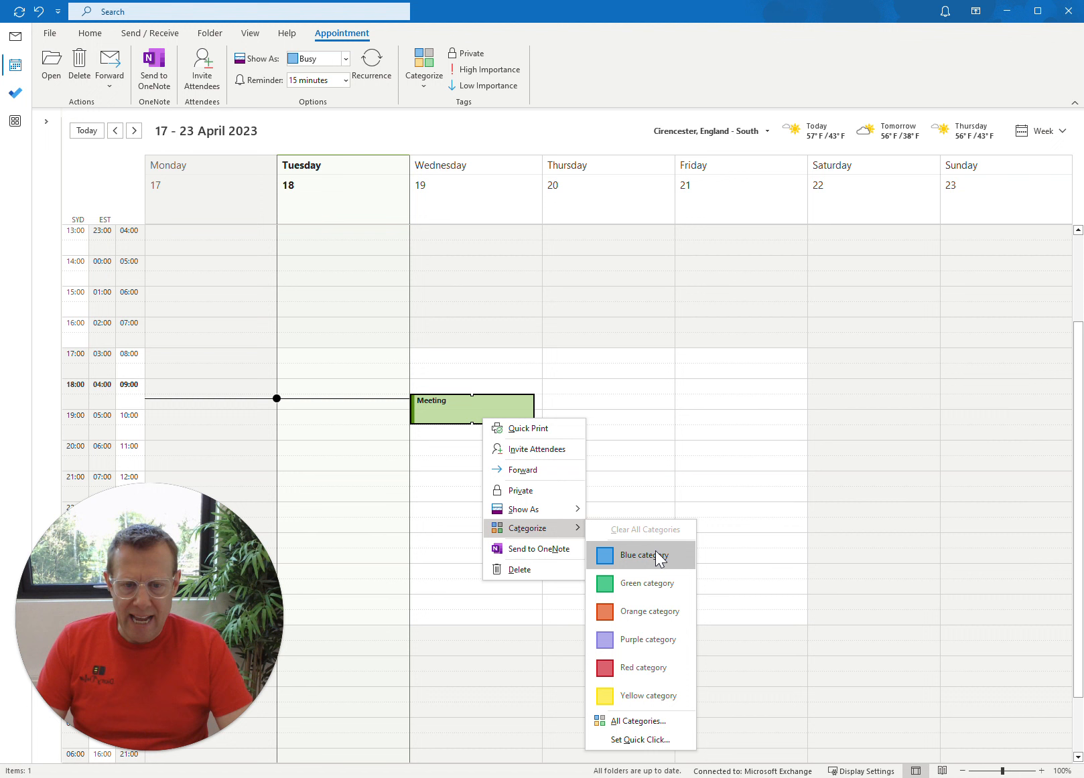
mouse_move(653, 612)
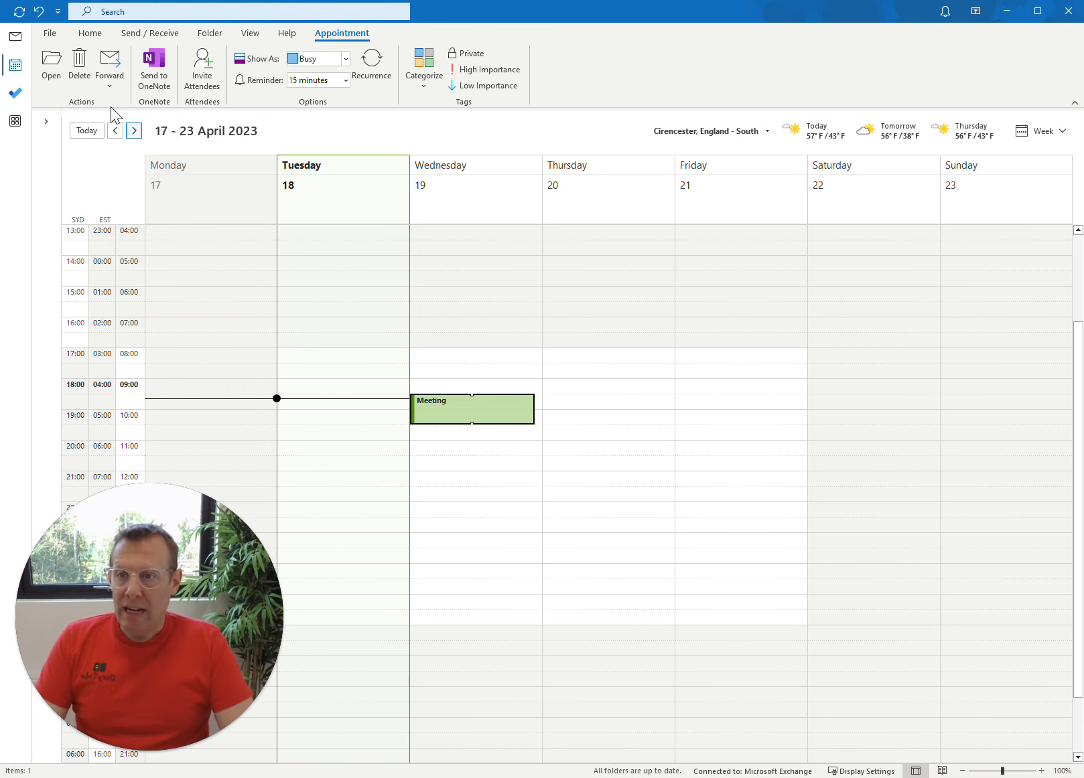
mouse_move(49, 33)
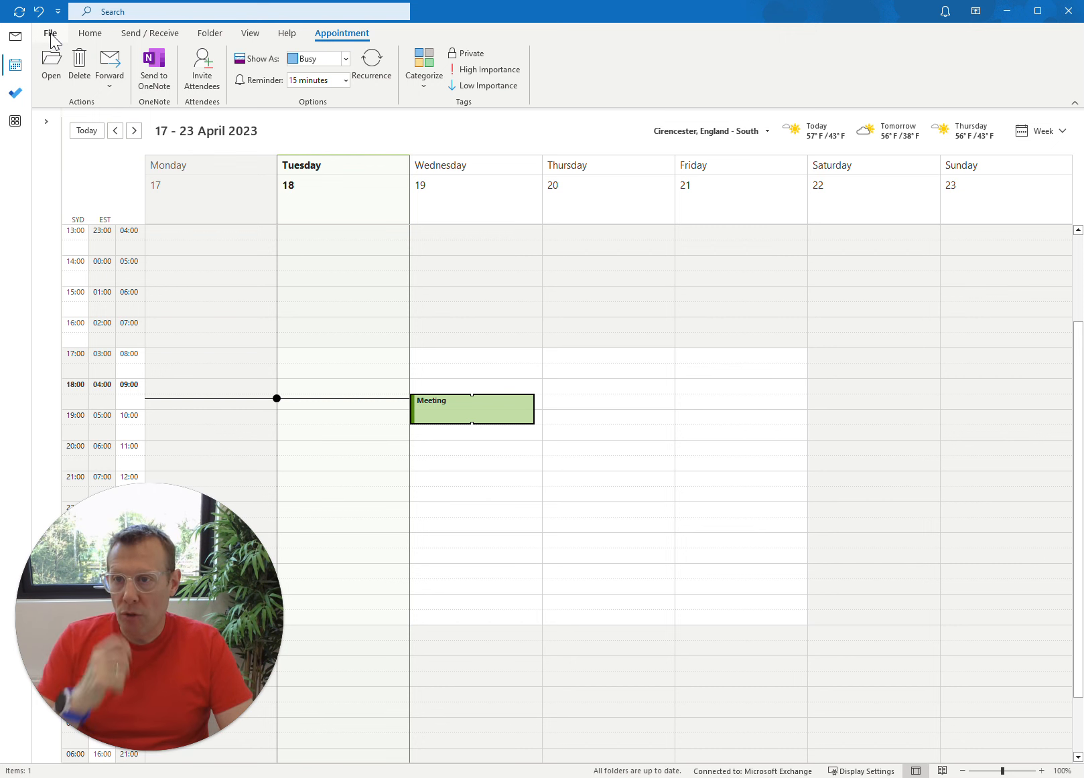
left_click(49, 34)
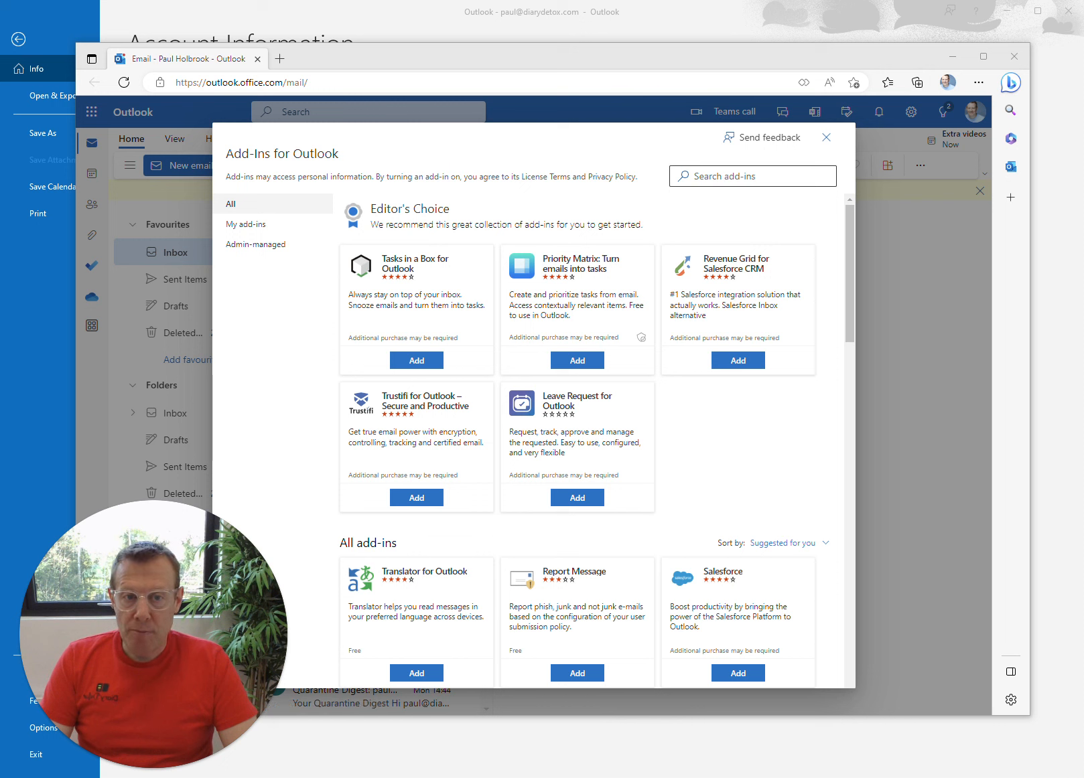
Step: Search the add-in catalogue for 'diary' and show the Diary Detox Add-in details
left_click(752, 176)
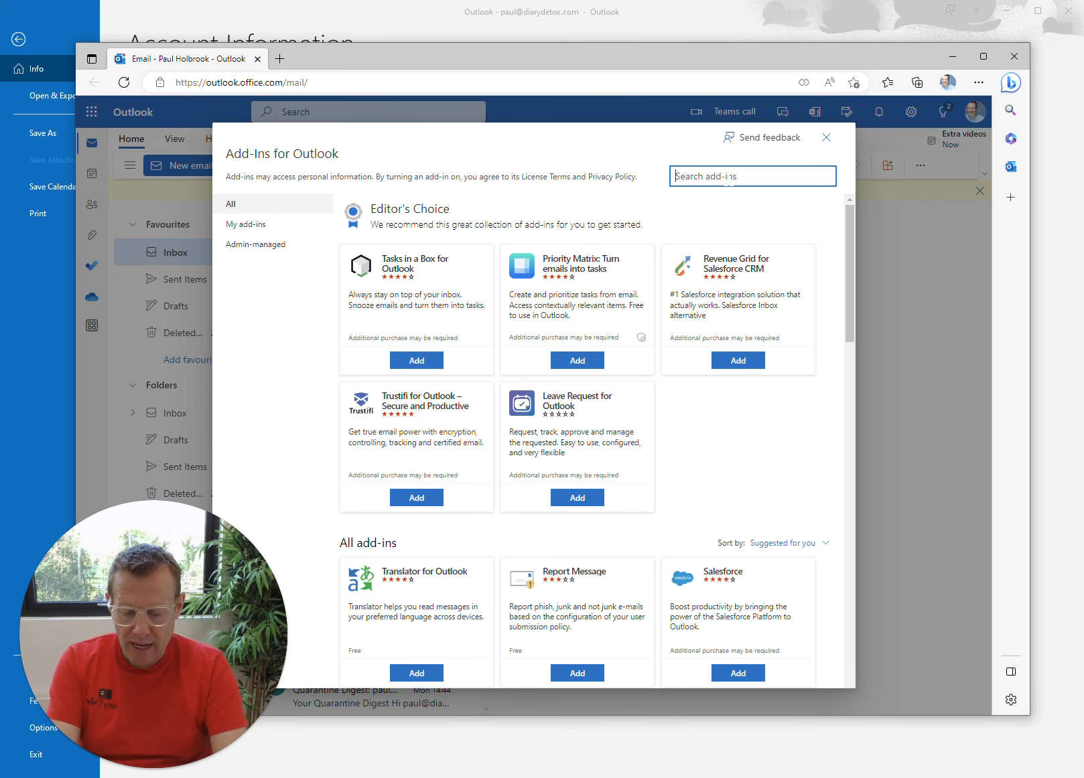
type("diary")
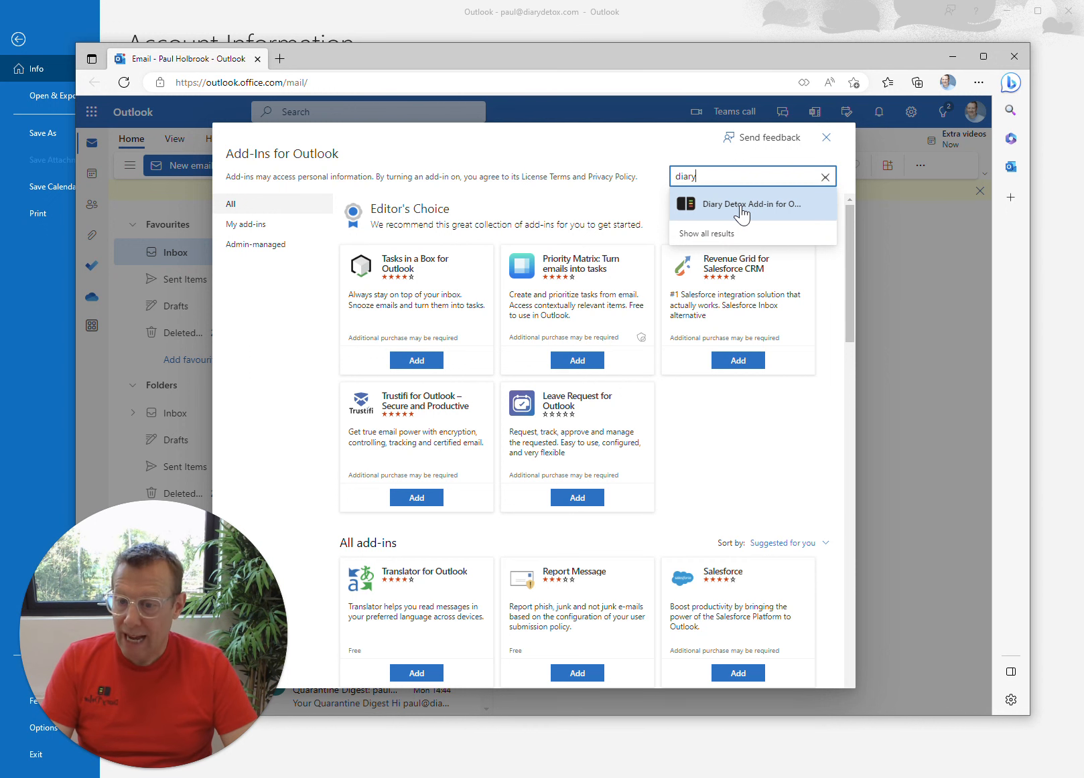
left_click(751, 203)
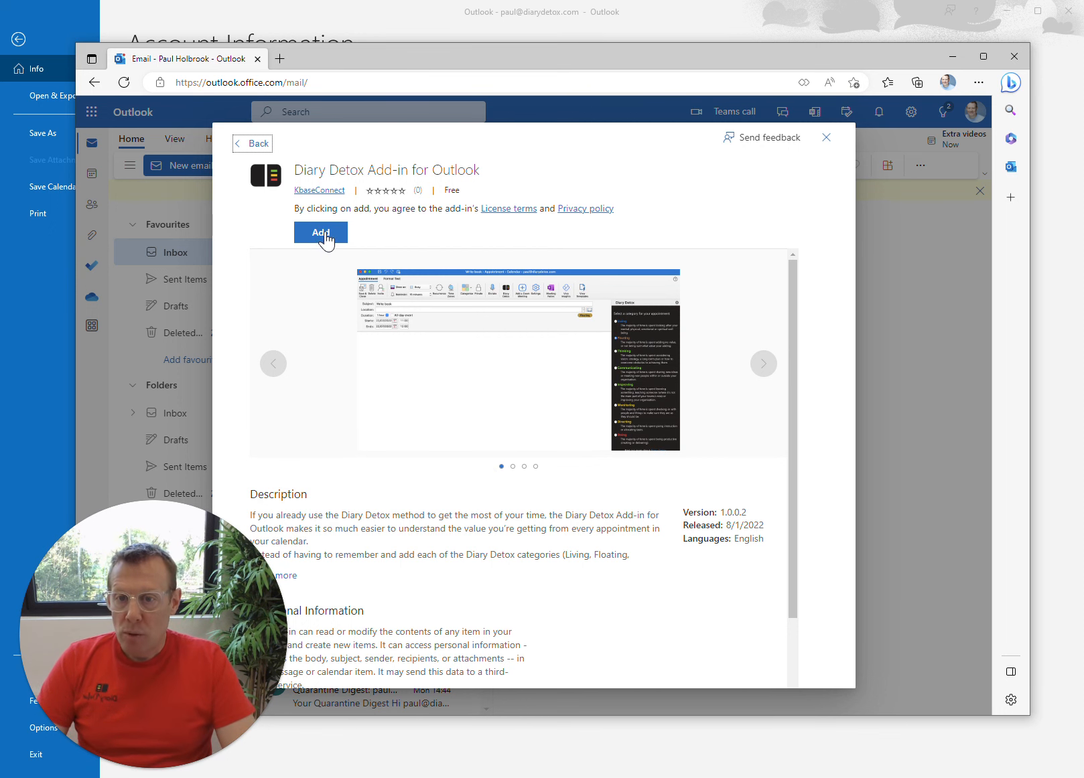
Step: Add the Diary Detox add-in, dismiss its intro and close the store and browser window
left_click(320, 233)
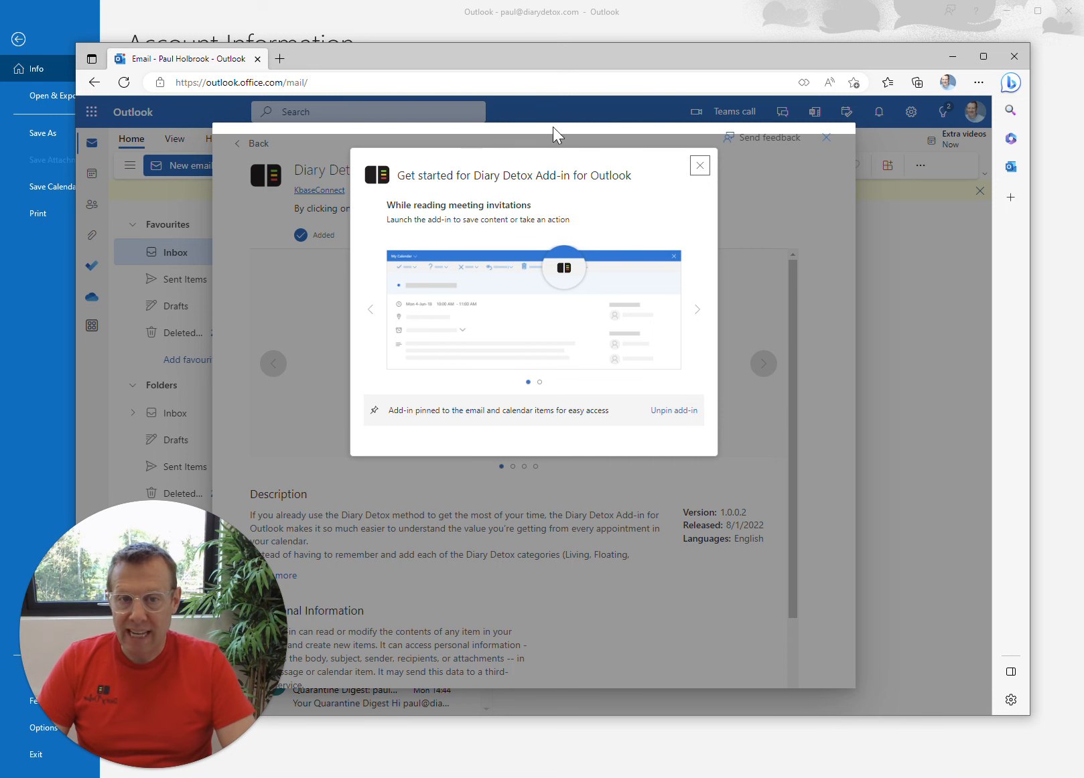
left_click(699, 165)
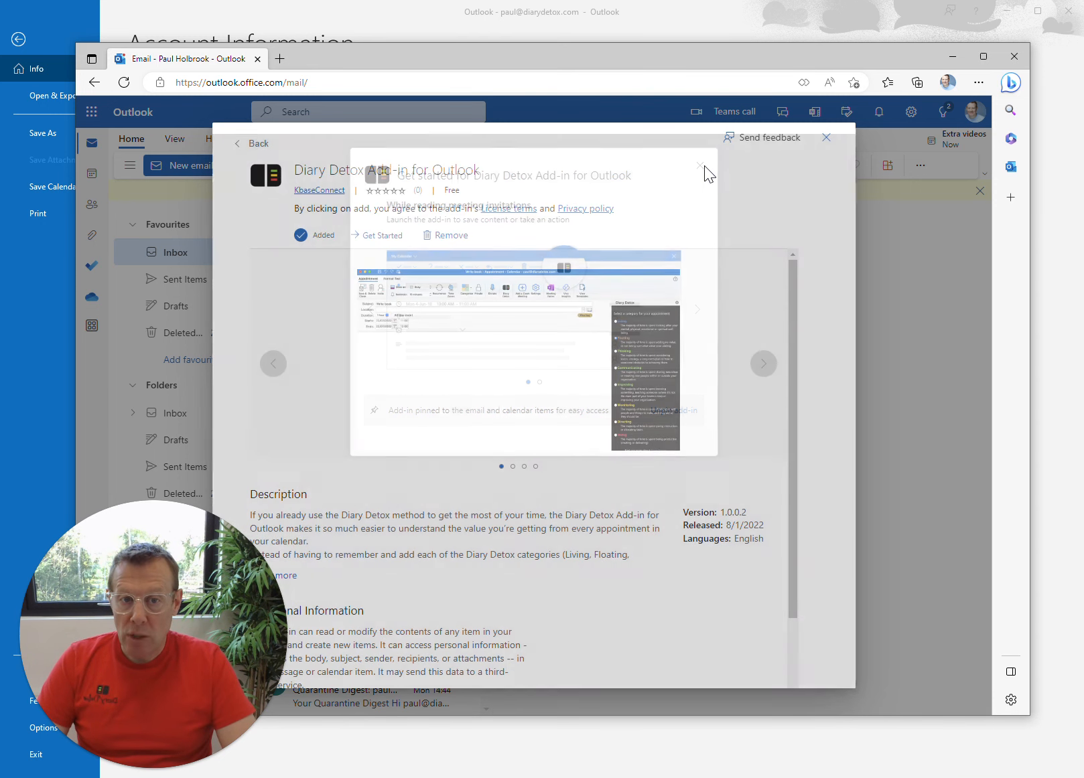
left_click(826, 138)
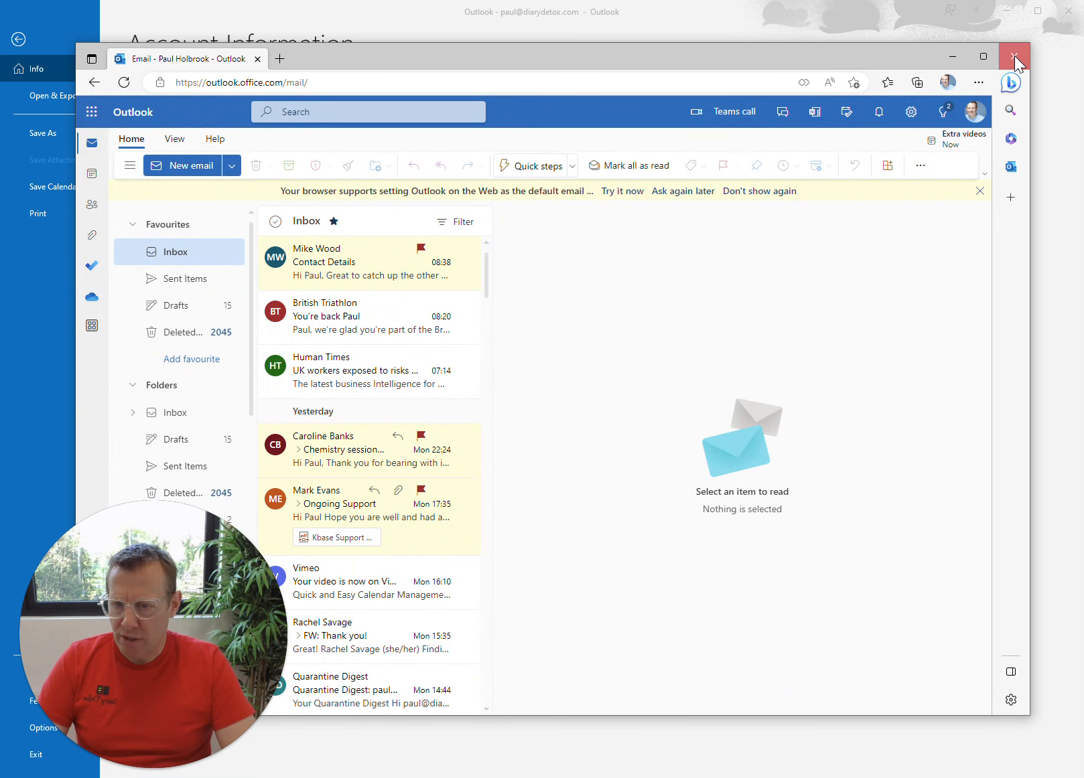
left_click(1014, 57)
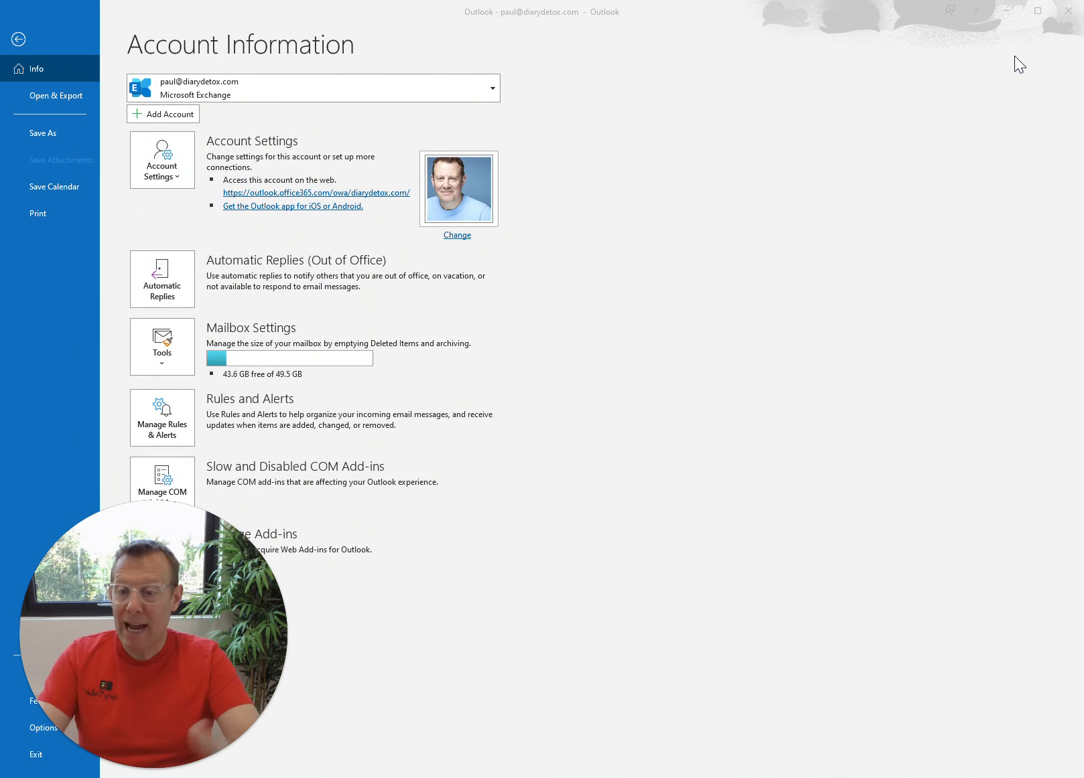
mouse_move(144, 235)
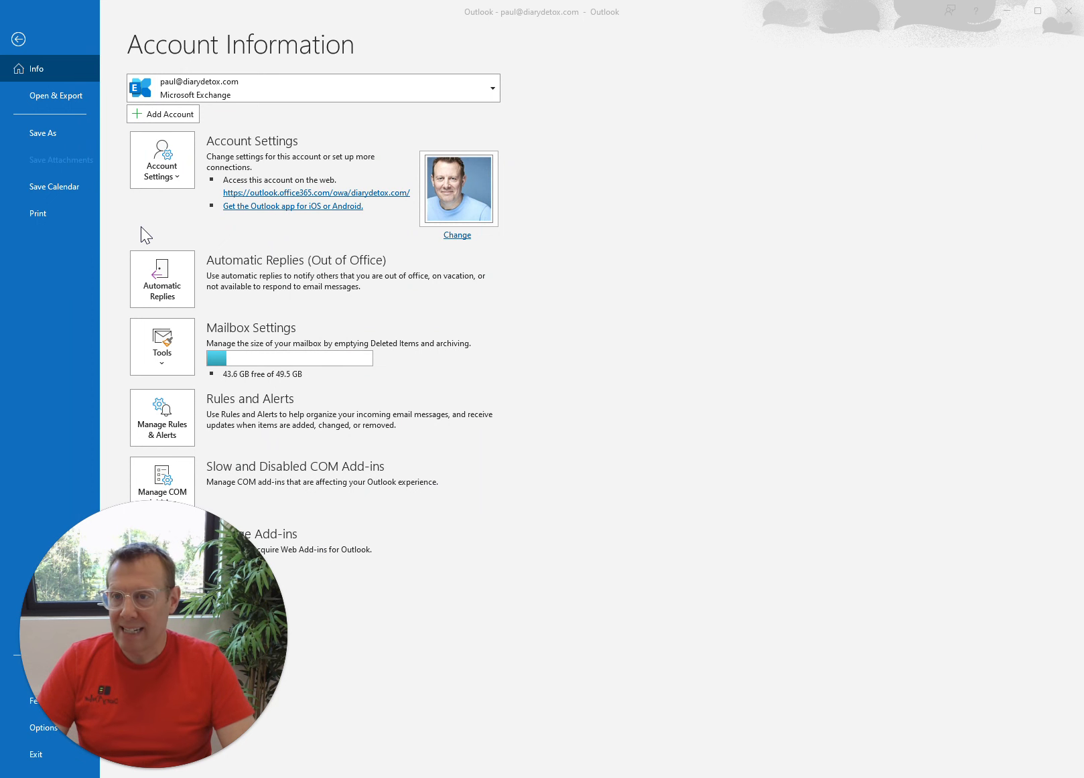
mouse_move(19, 39)
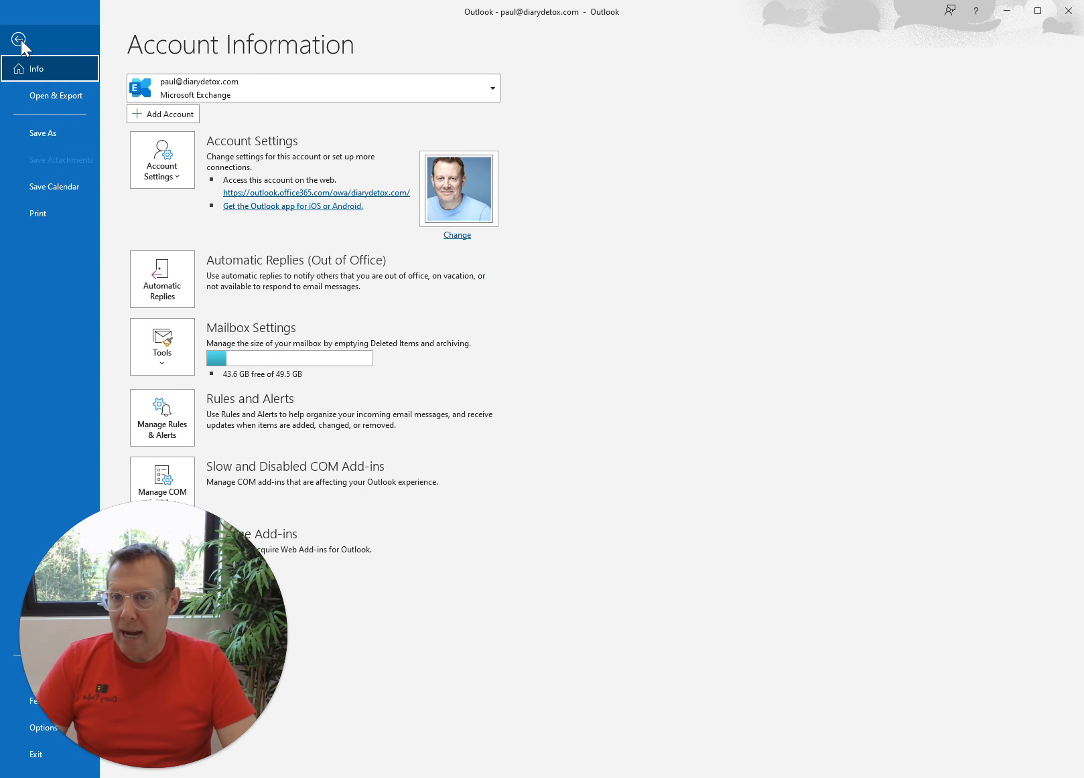
Step: Return from the File backstage to the week calendar and select a slot below the meeting
left_click(20, 37)
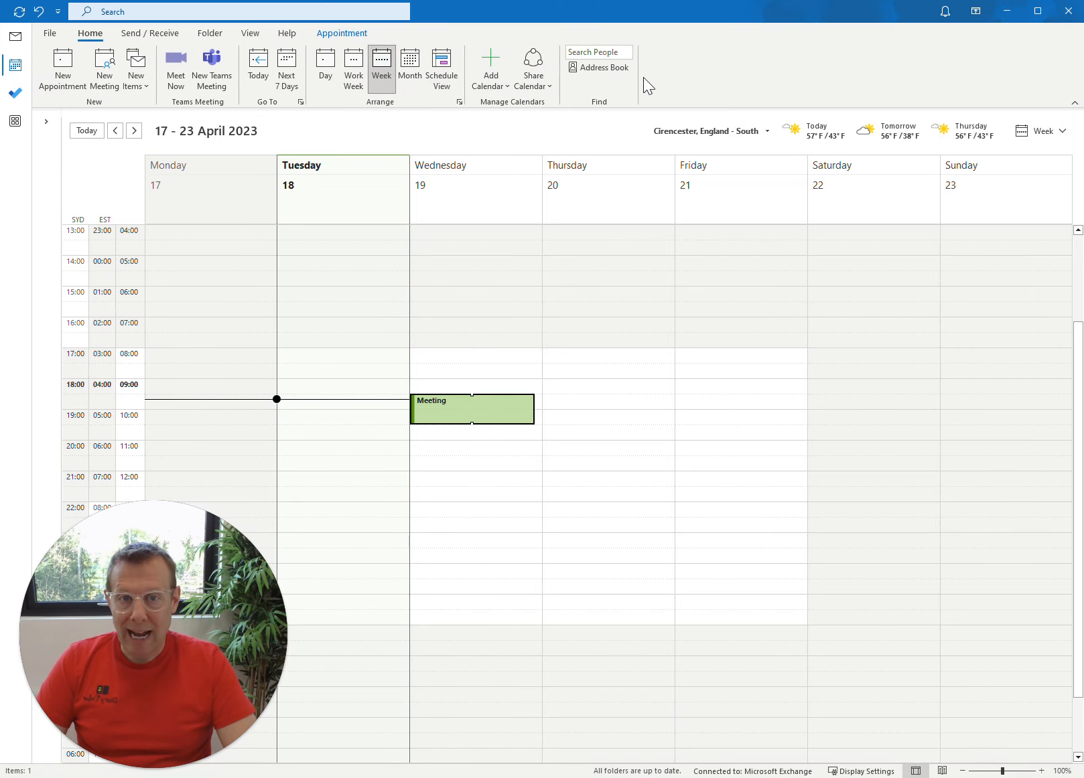
left_click(475, 448)
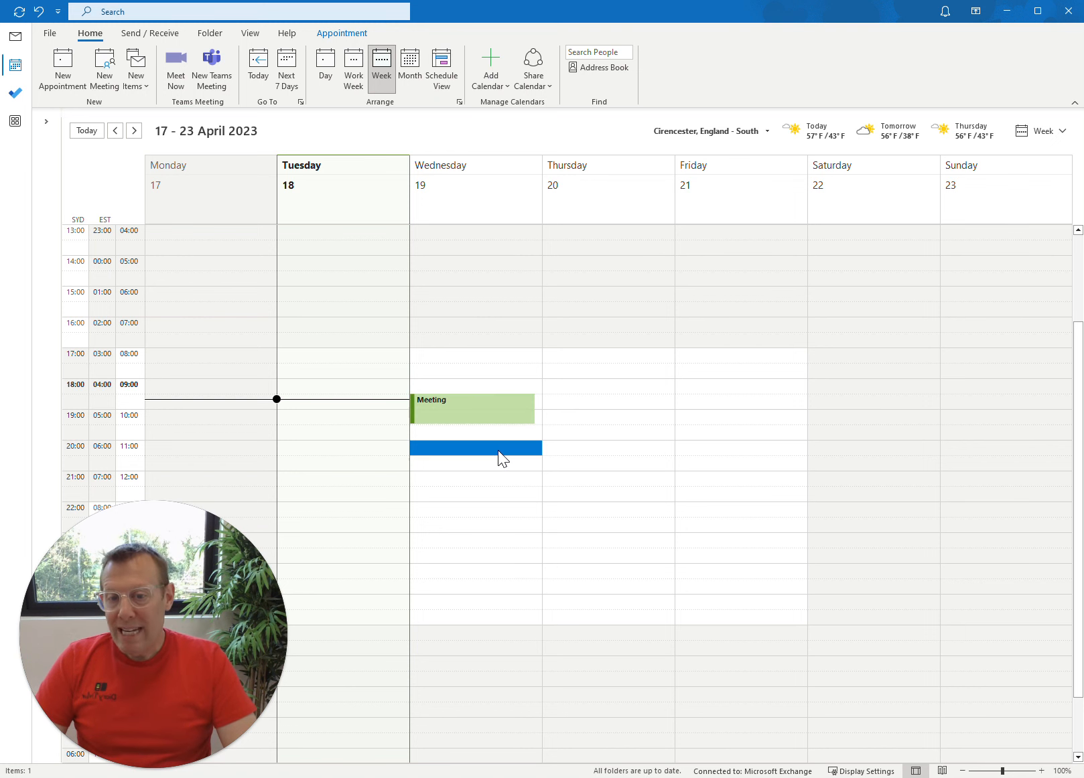
mouse_move(474, 408)
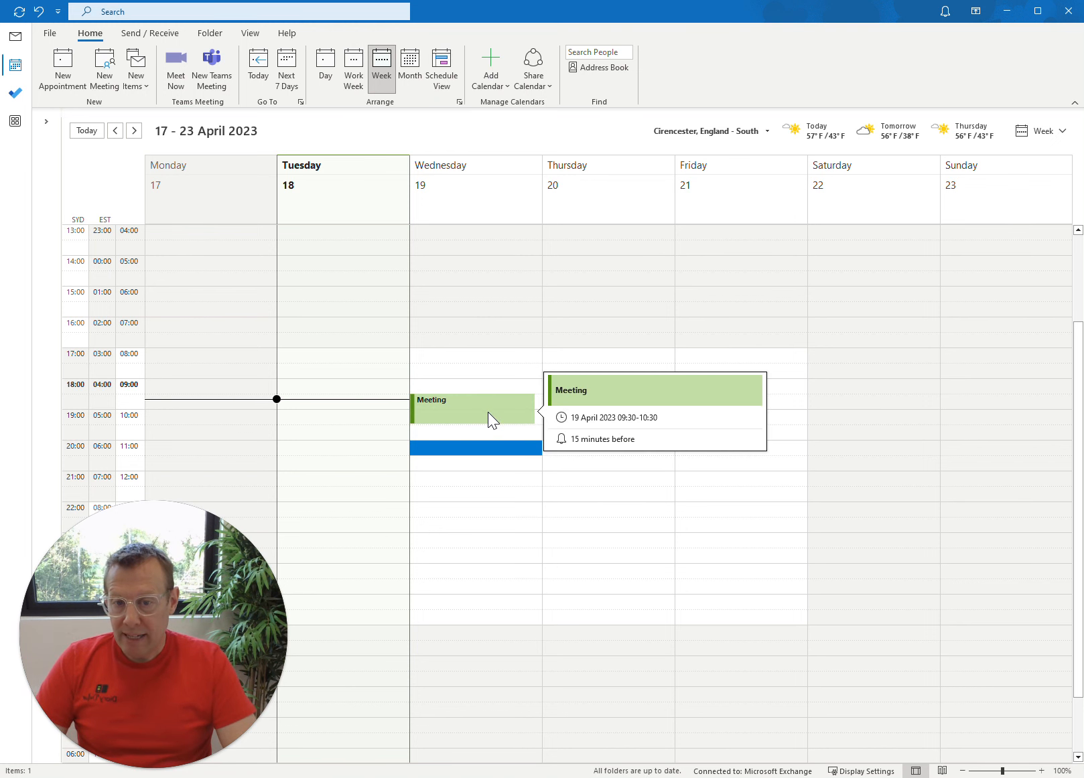
Step: Show the Wednesday Meeting in its own window with the Categorize list displayed
double_click(474, 409)
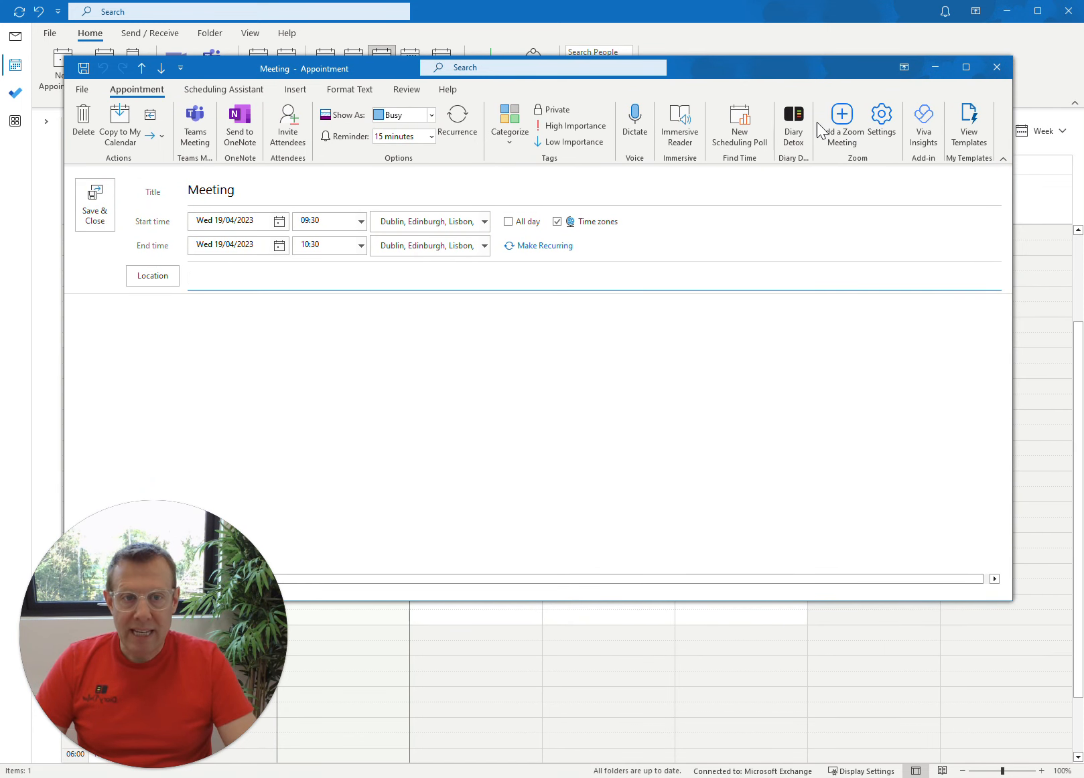
mouse_move(793, 117)
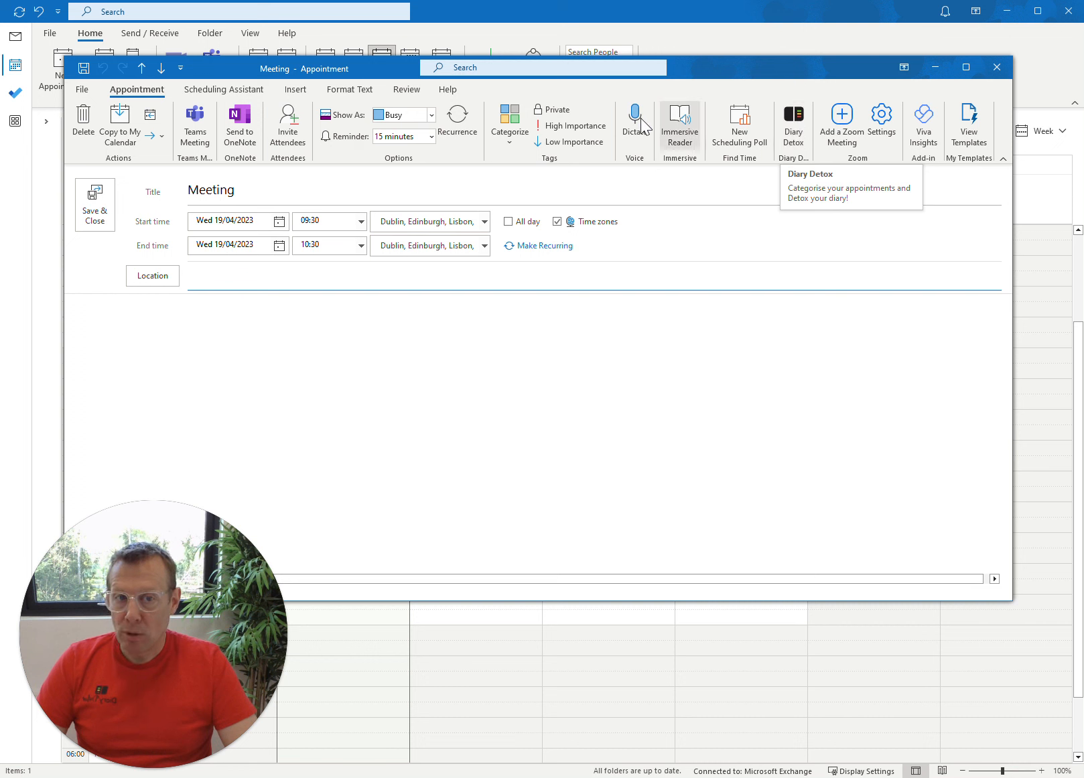
left_click(510, 124)
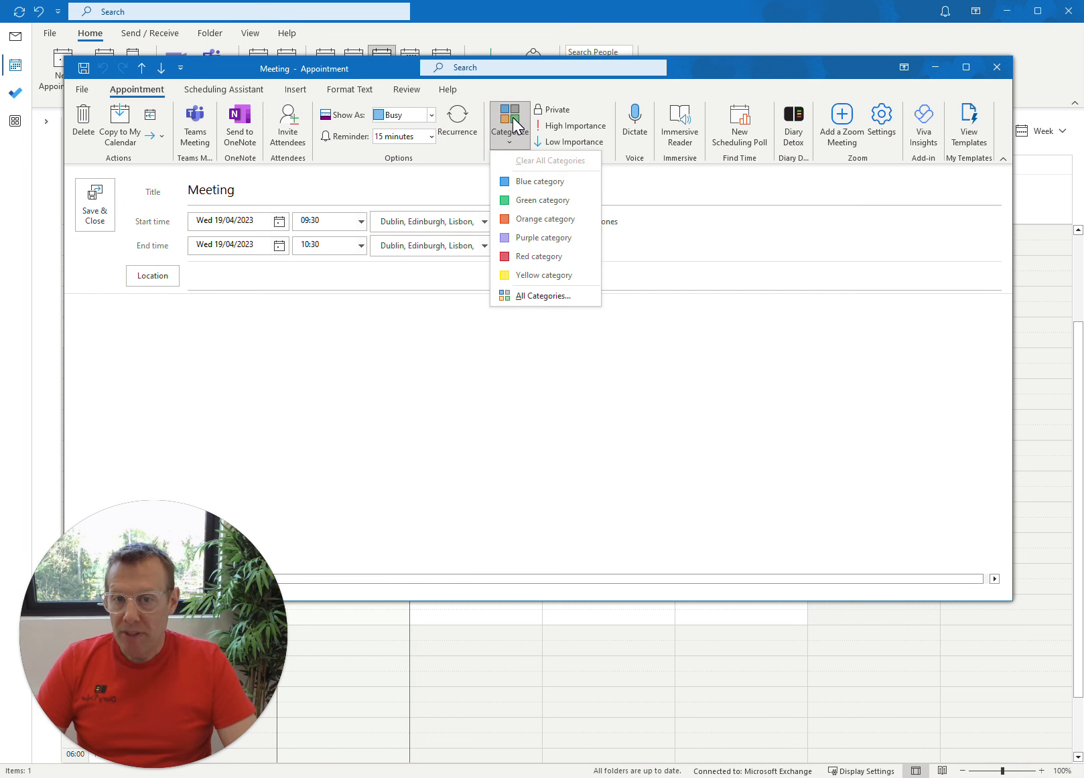
mouse_move(546, 200)
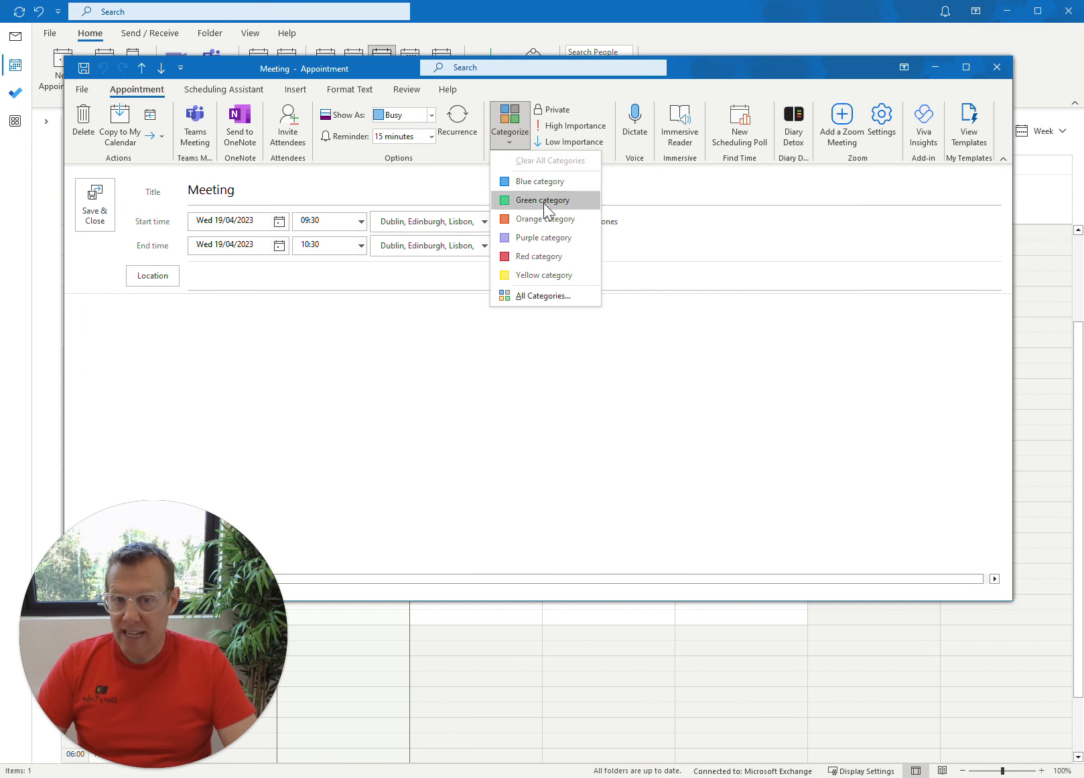
mouse_move(545, 157)
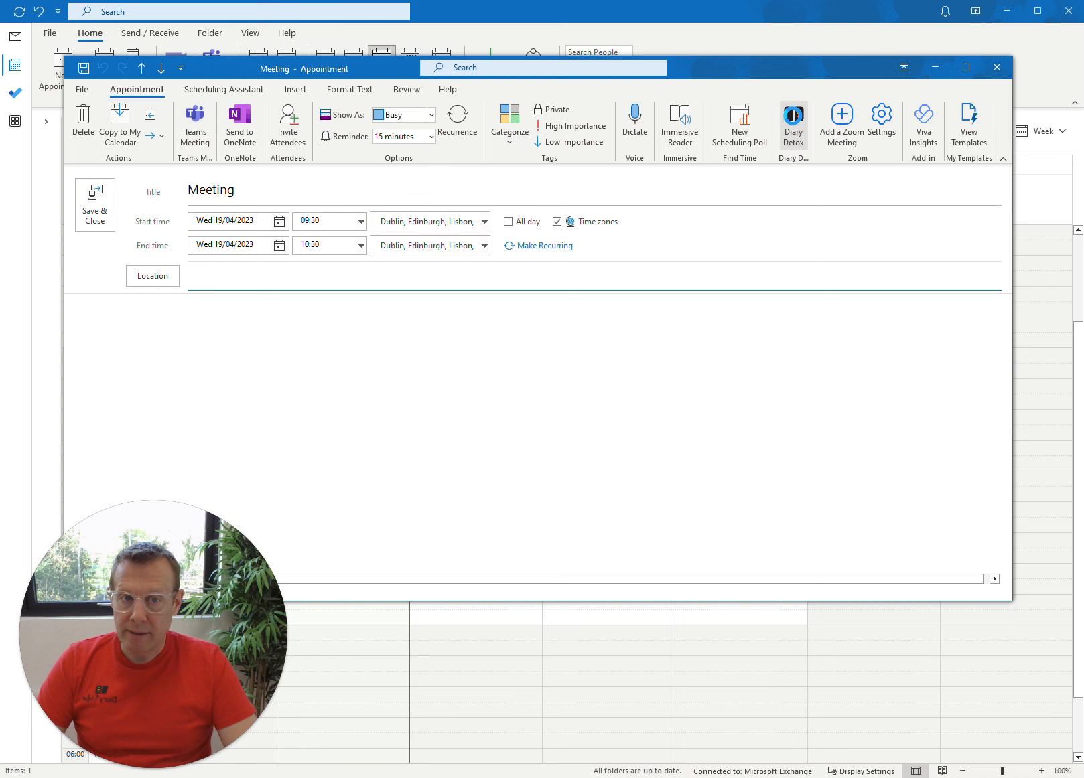
Step: Show the Diary Detox pane (Floating preselected) and review the categories it created
left_click(793, 123)
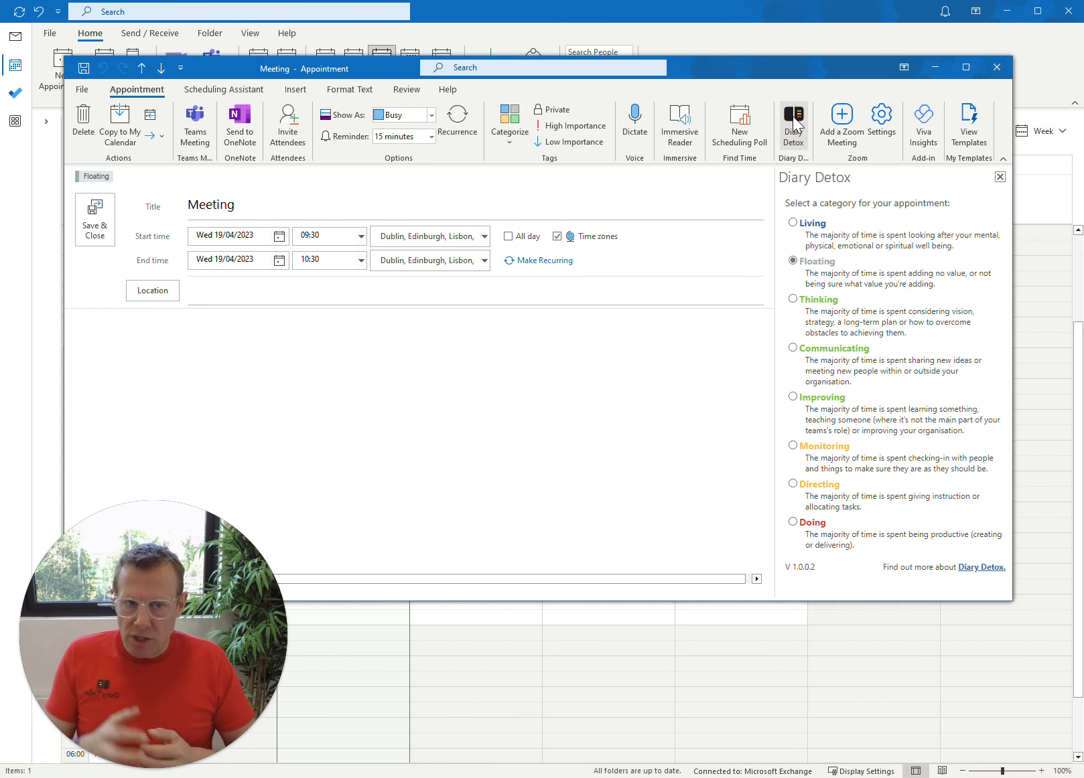
mouse_move(802, 188)
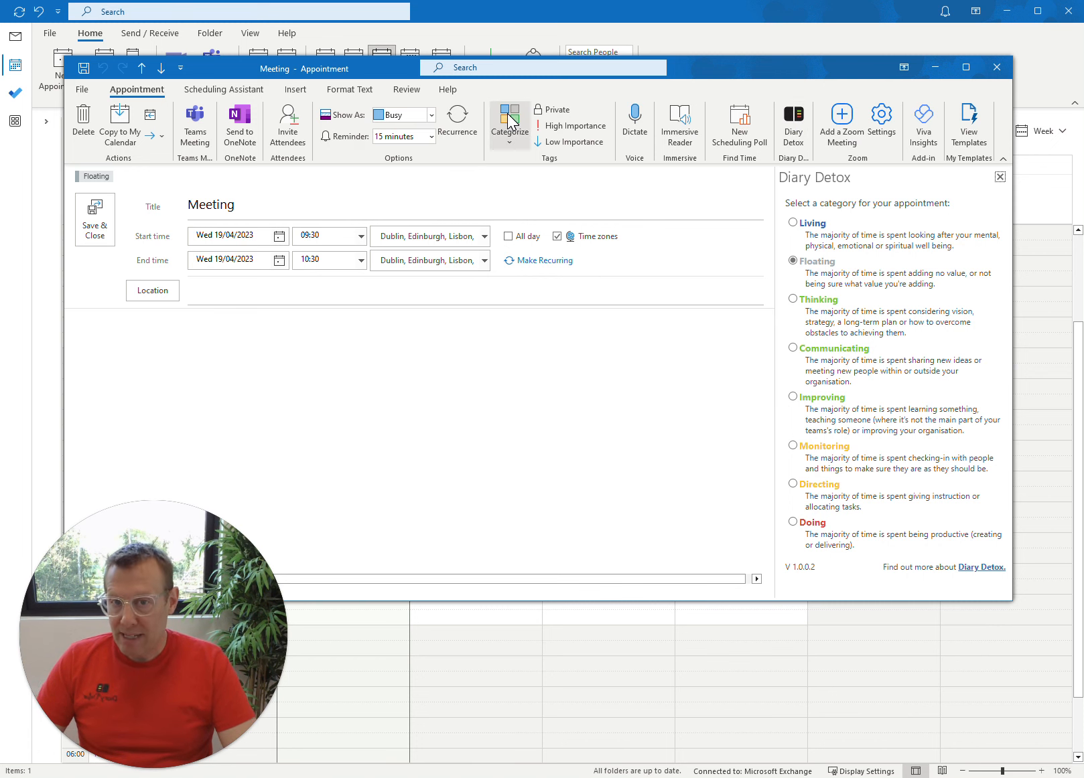
left_click(510, 125)
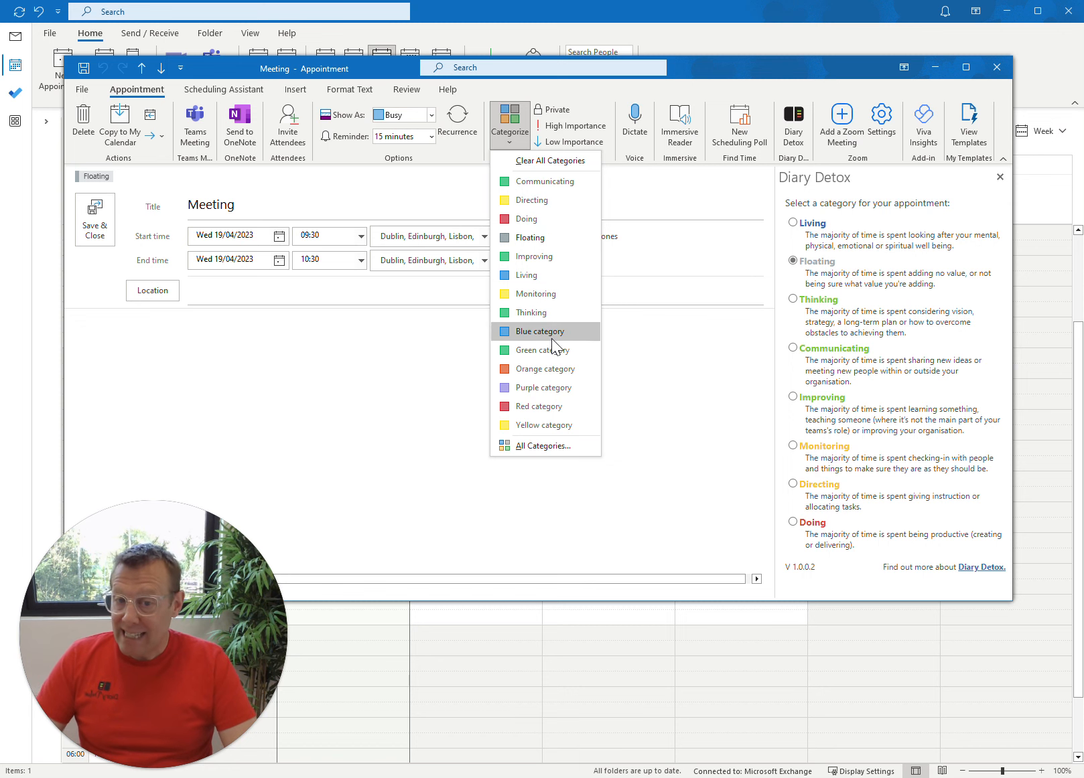
mouse_move(565, 337)
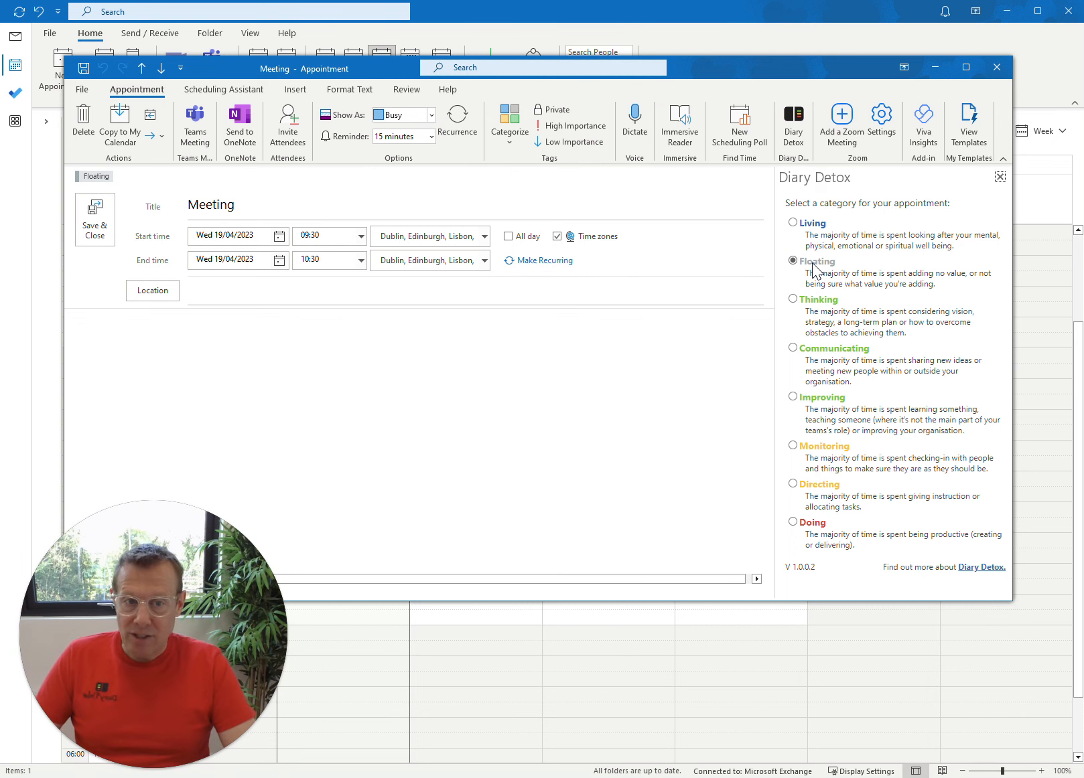
mouse_move(814, 228)
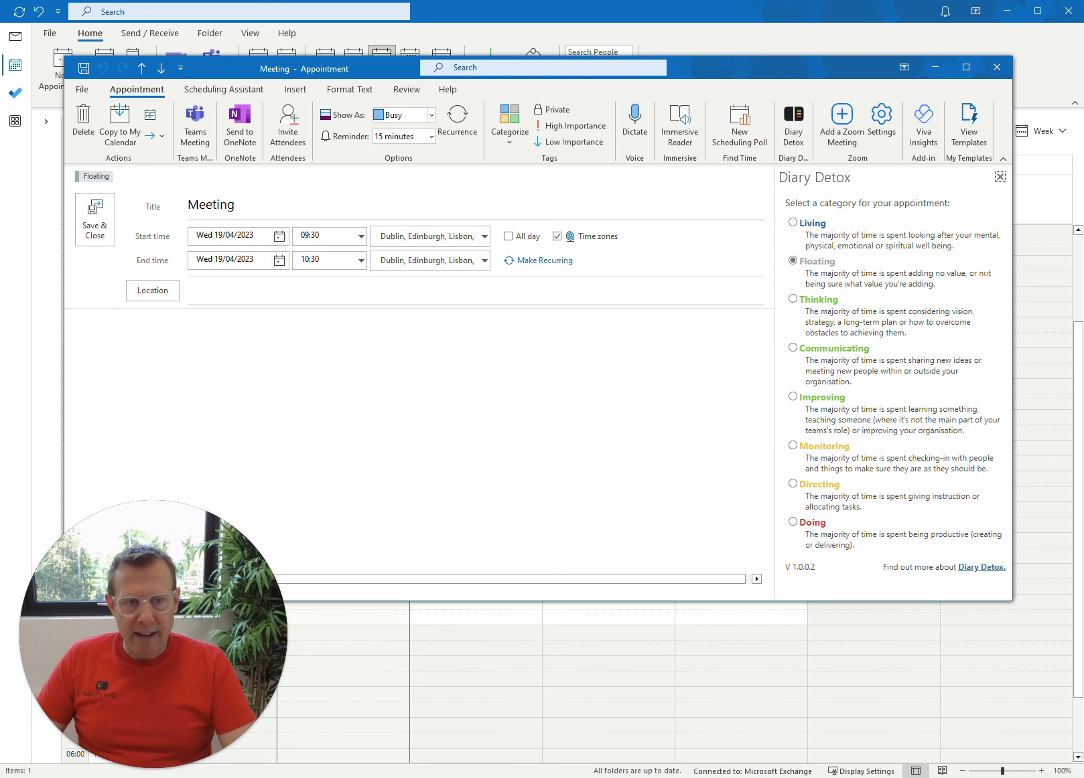
mouse_move(939, 290)
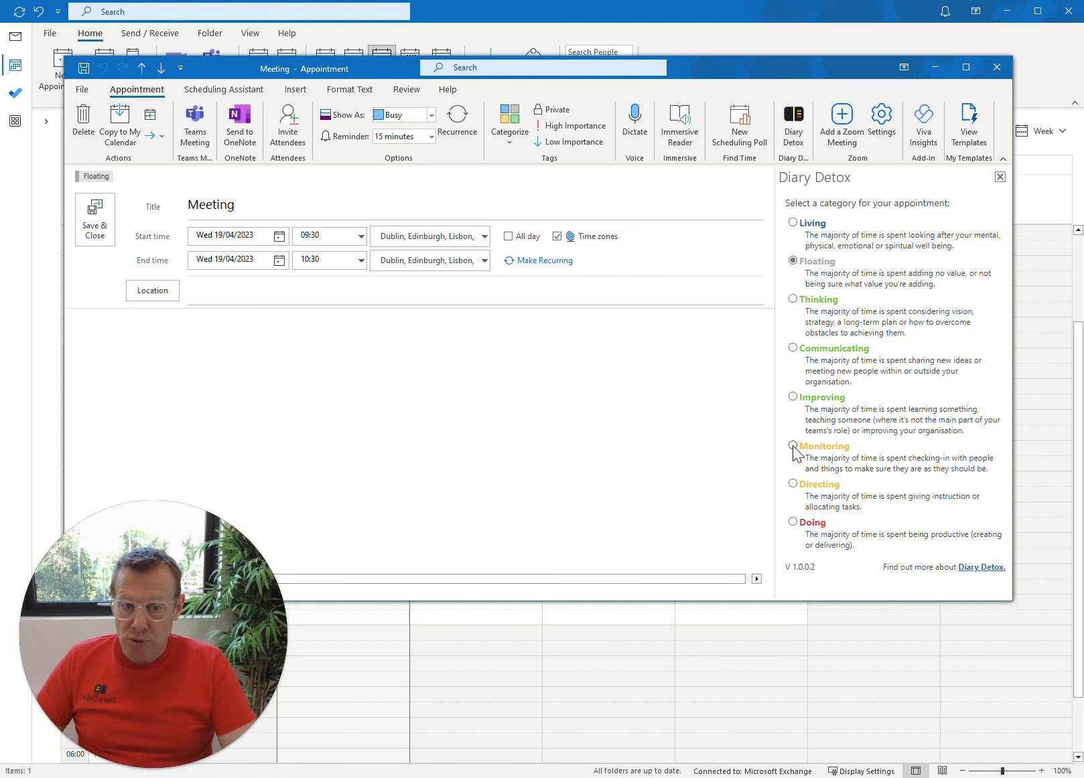
Step: Switch the meeting's Diary Detox category from Floating to Monitoring
left_click(793, 446)
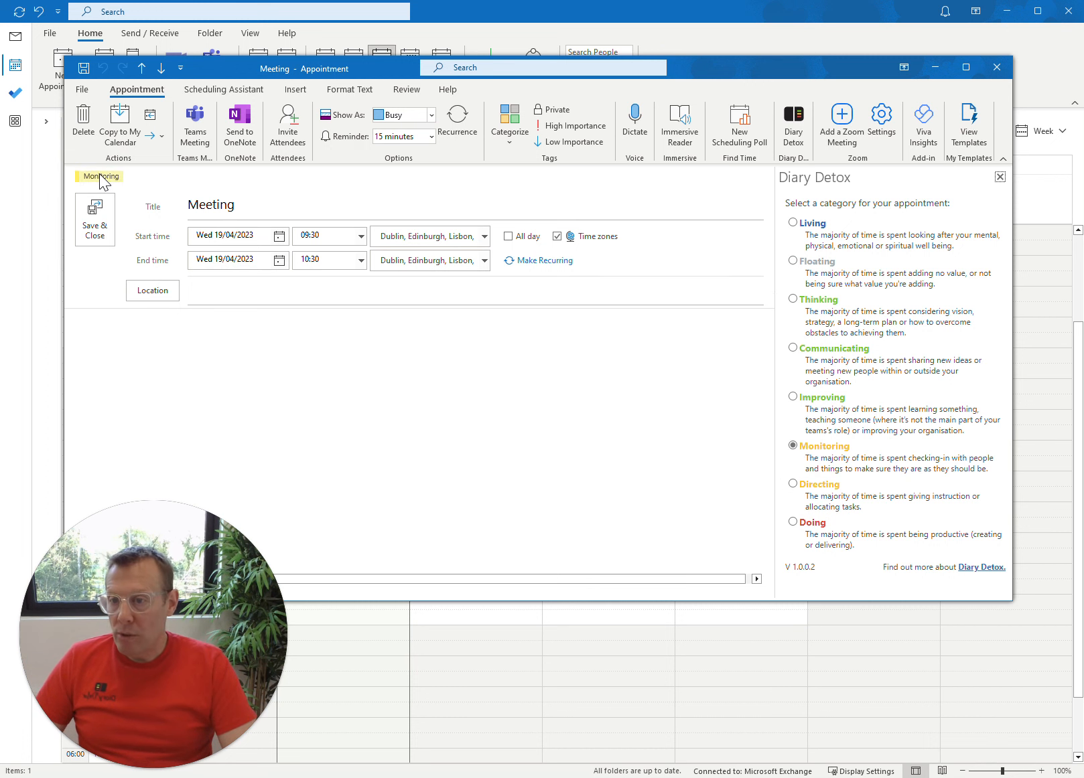